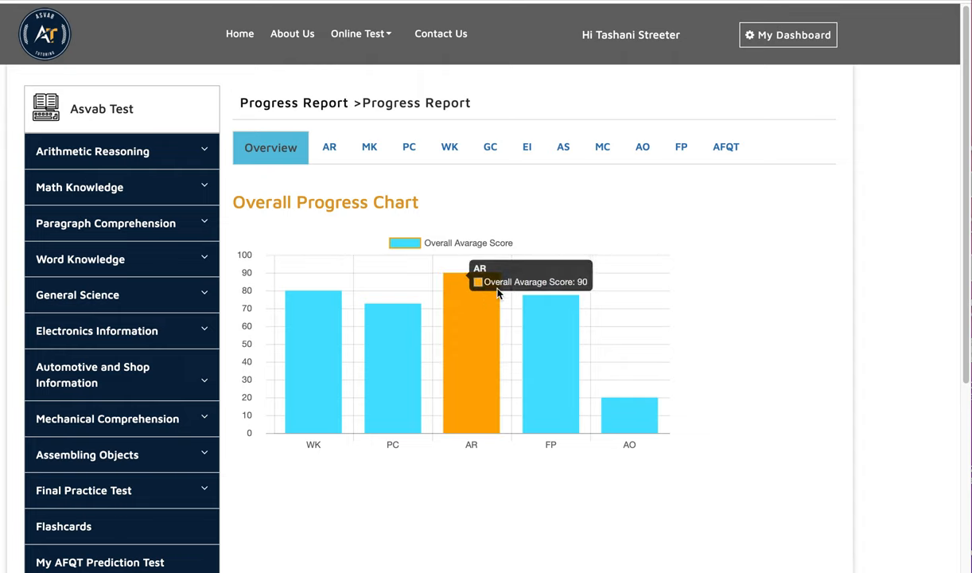
mouse_move(600, 77)
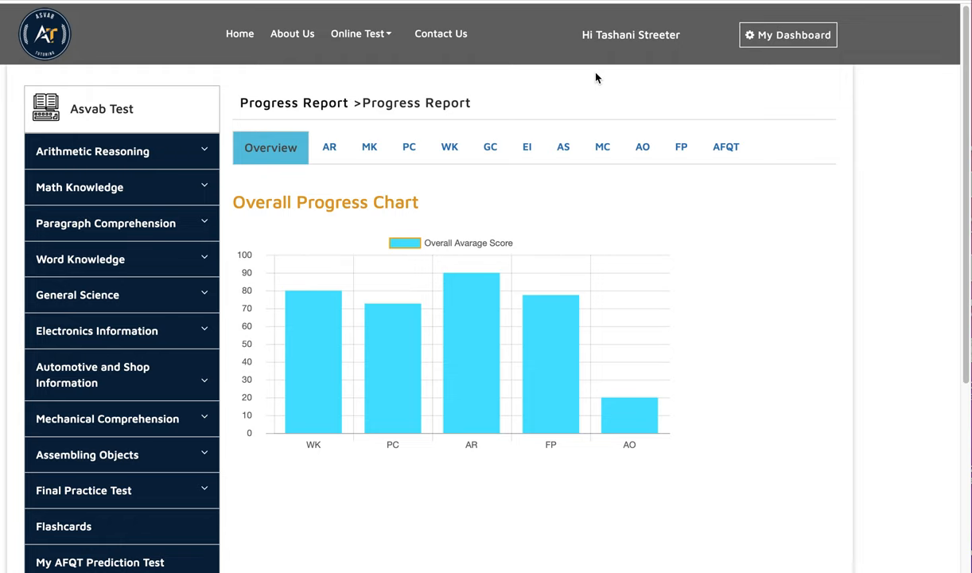
mouse_move(600, 99)
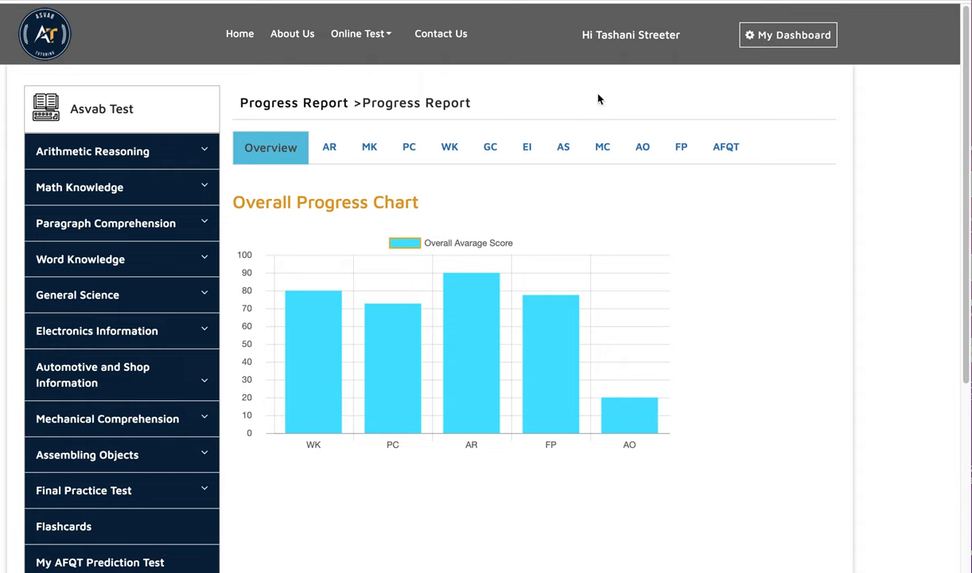
mouse_move(710, 257)
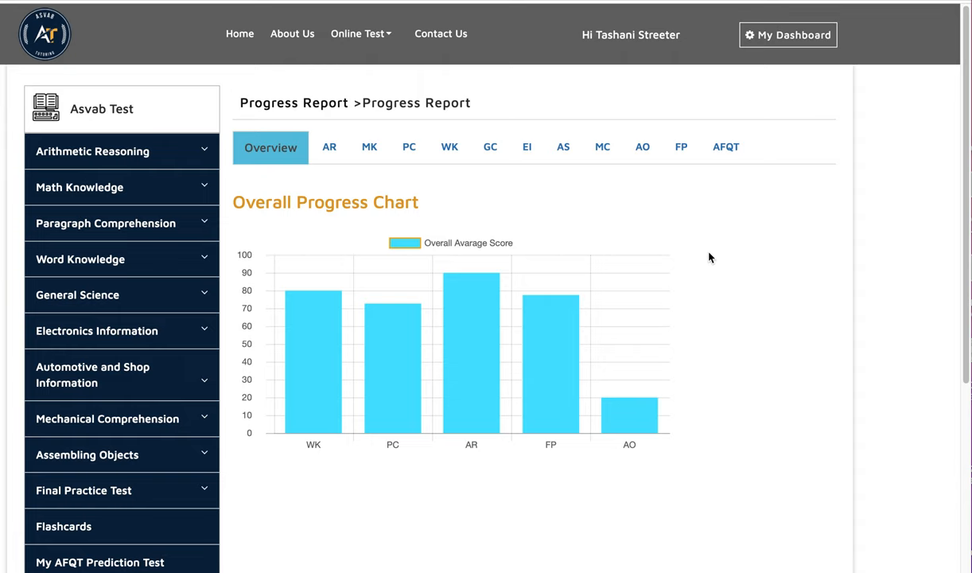
mouse_move(312, 371)
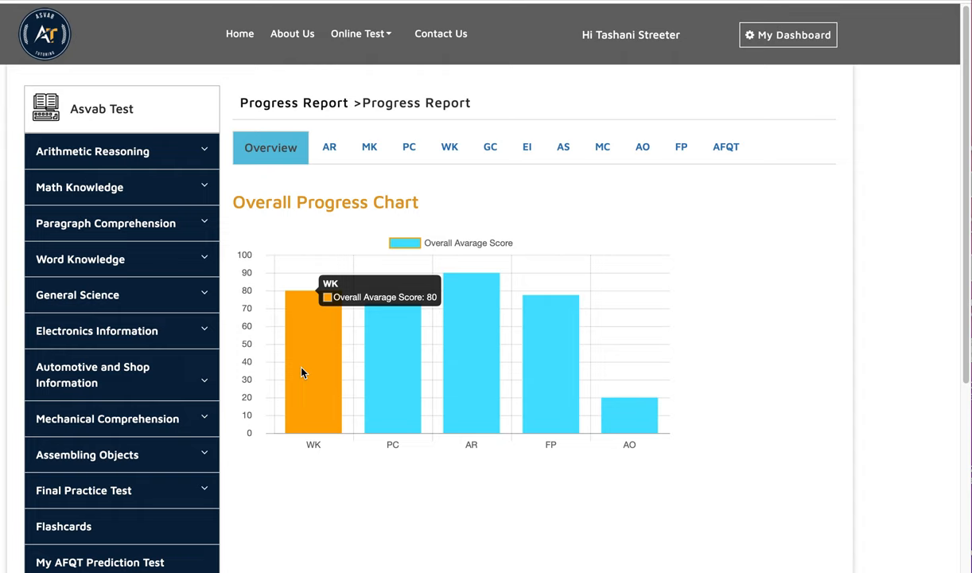
mouse_move(398, 352)
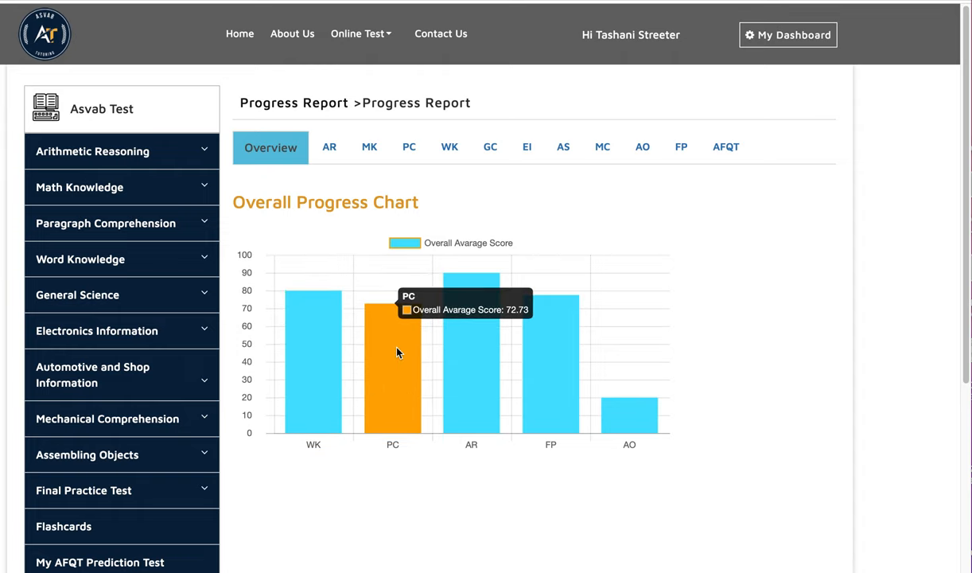
mouse_move(482, 349)
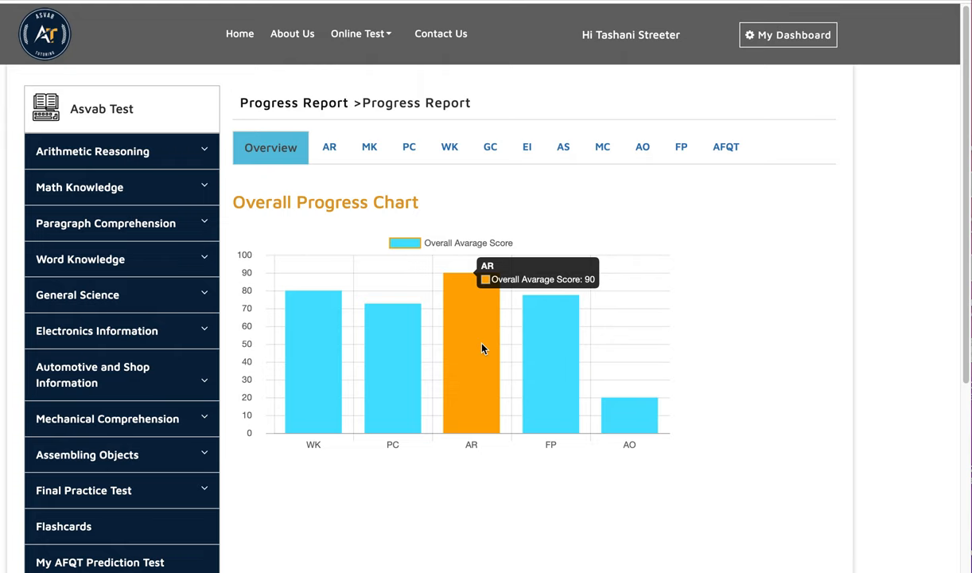
mouse_move(554, 346)
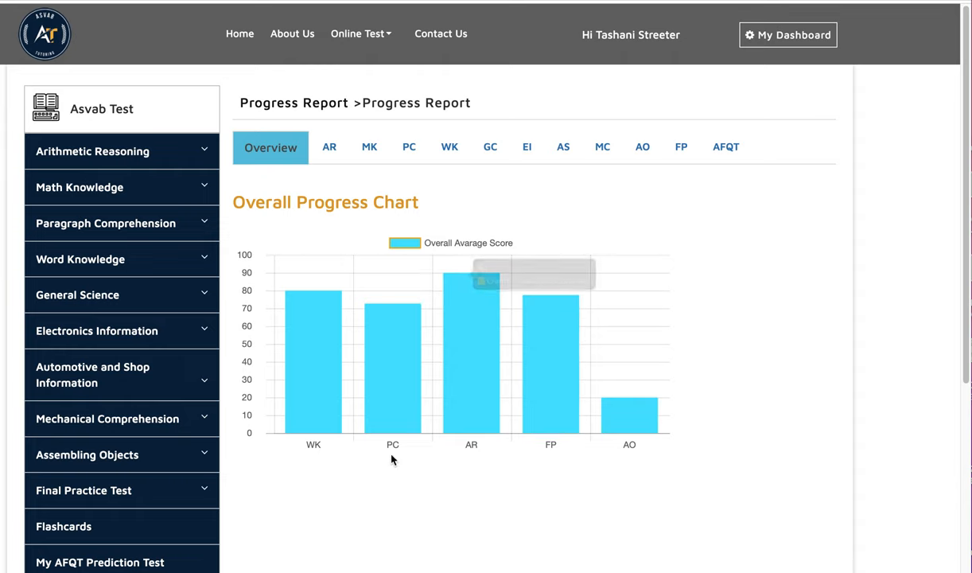
mouse_move(356, 482)
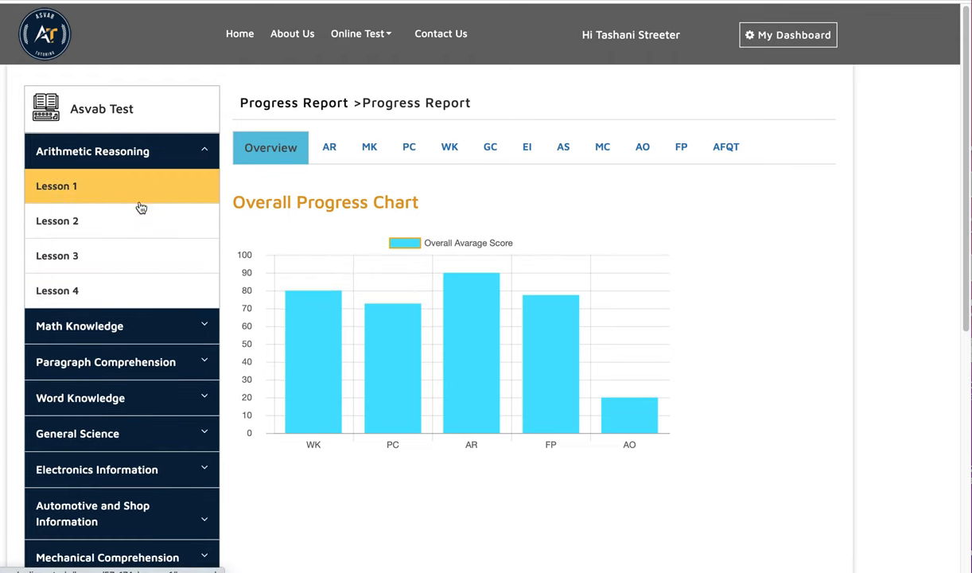
Review Arithmetic Reasoning score tables for Lessons 1–4, then open the Paragraph Comprehension report.
click(329, 147)
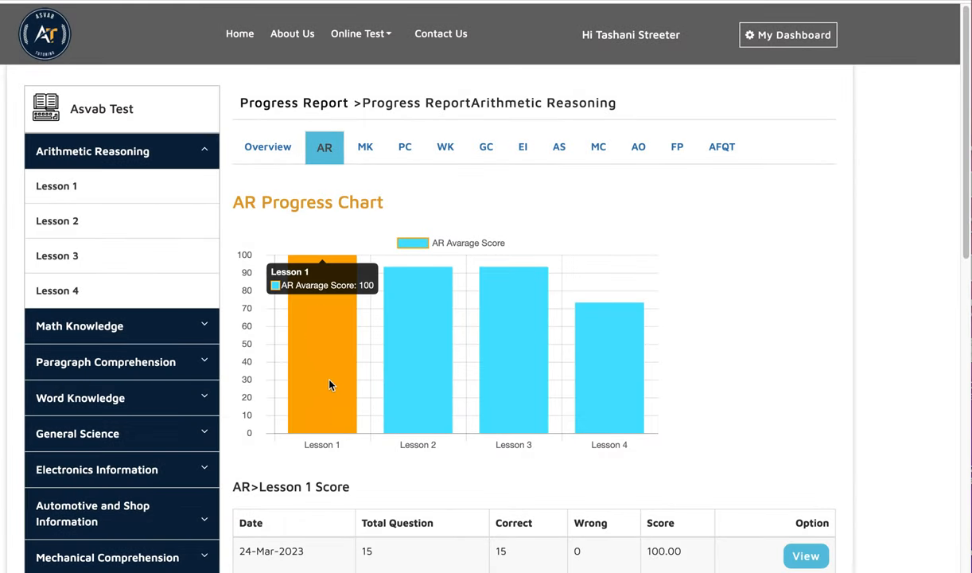
scroll(down, 3)
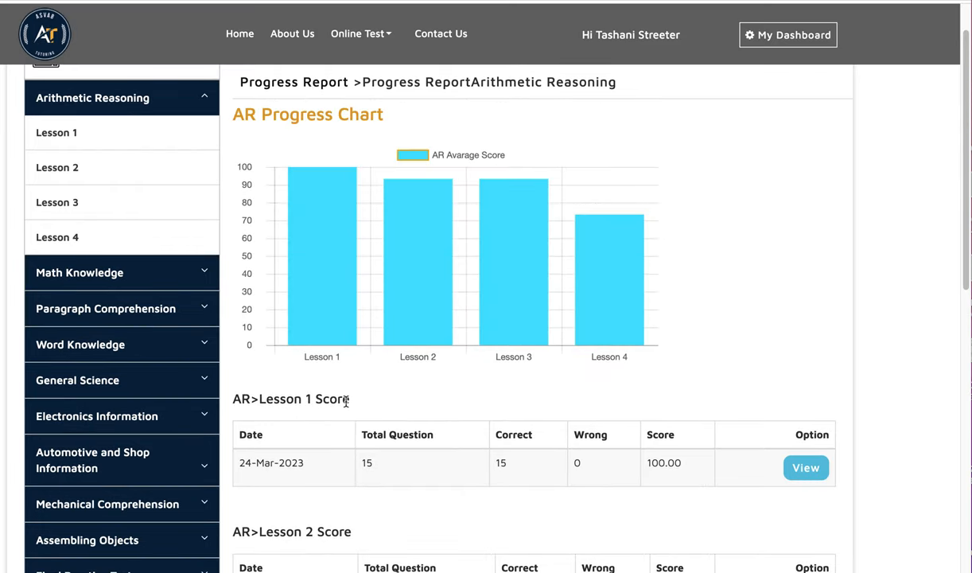
scroll(down, 3)
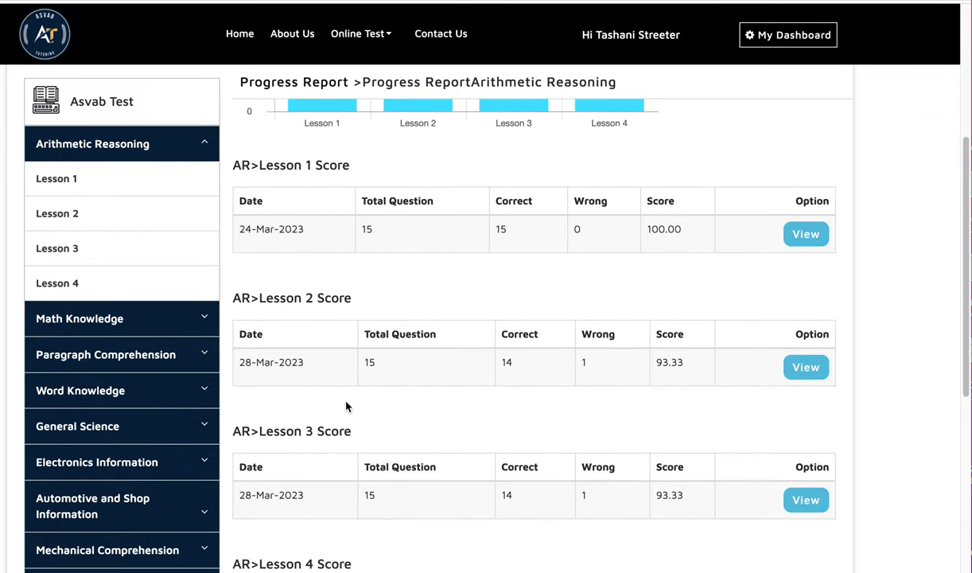
scroll(down, 3)
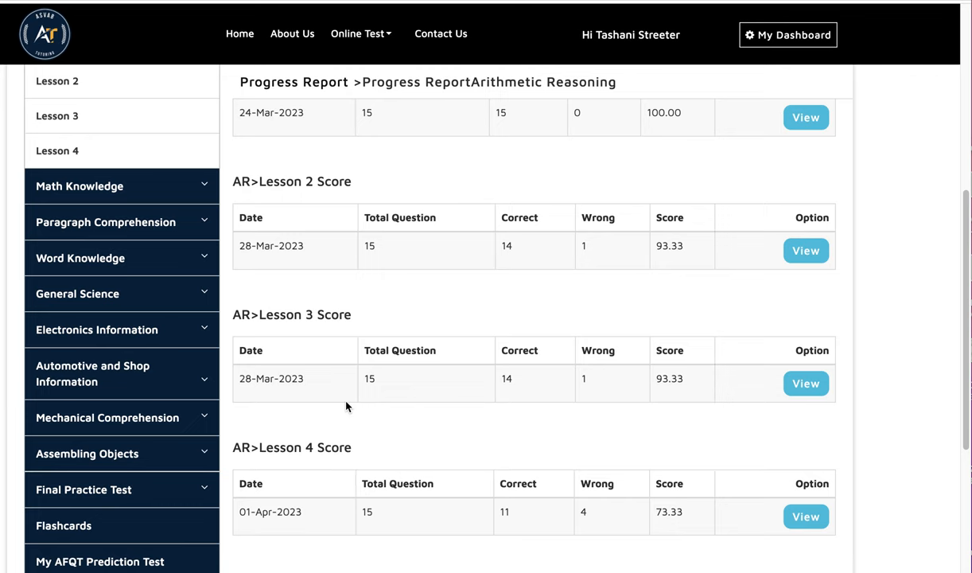
scroll(down, 3)
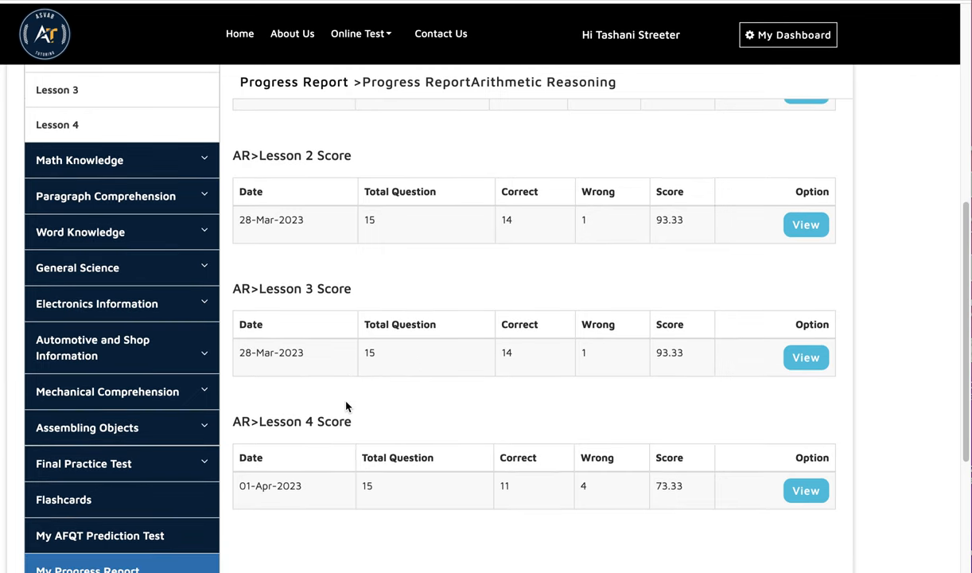
click(324, 146)
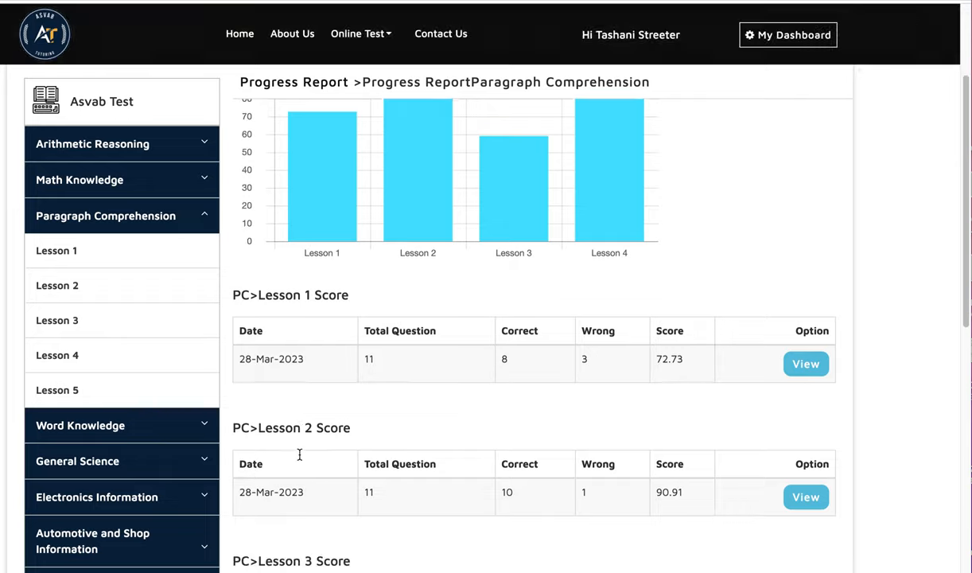
Scroll through Paragraph Comprehension scores (Lesson 1 72.73, Lesson 2 90.91), then open Word Knowledge.
scroll(down, 3)
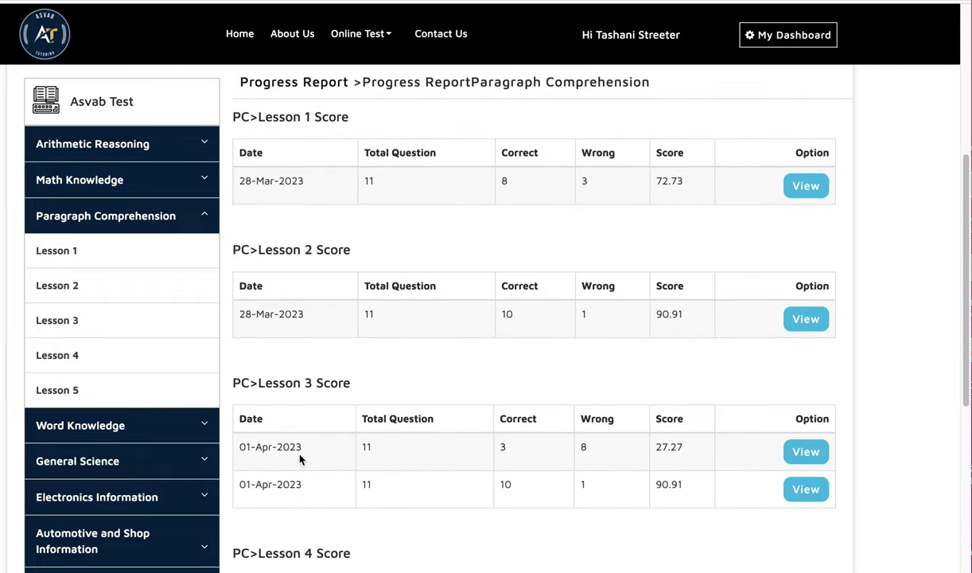
scroll(down, 3)
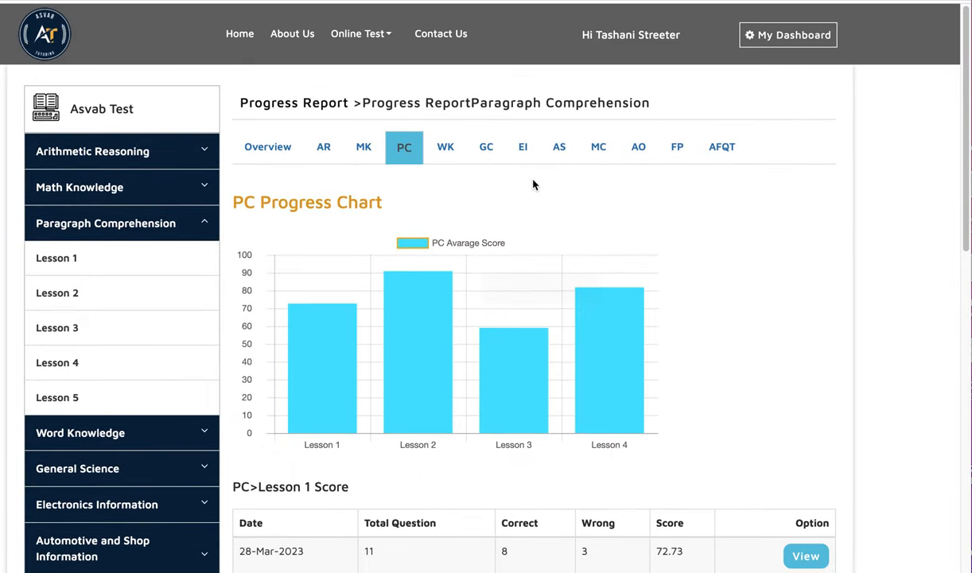
click(445, 146)
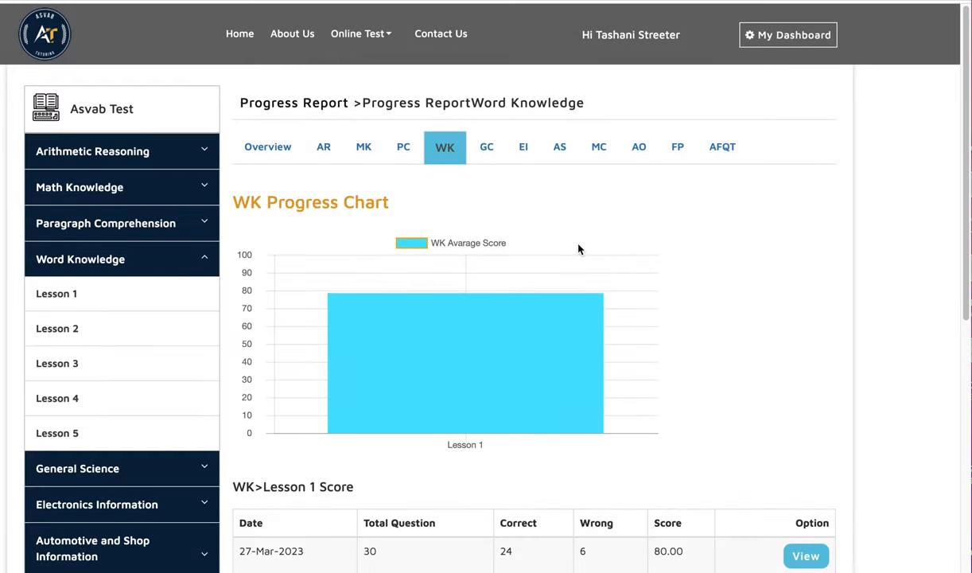
Scroll to the Word Knowledge Lesson 1 table from 27-Mar-2023: 24 correct, 6 wrong.
scroll(down, 3)
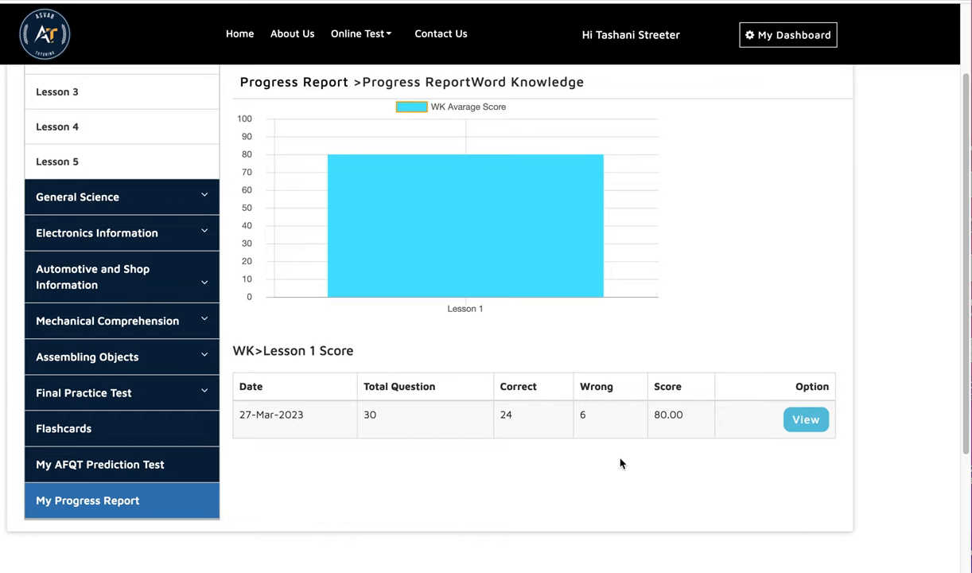
mouse_move(673, 441)
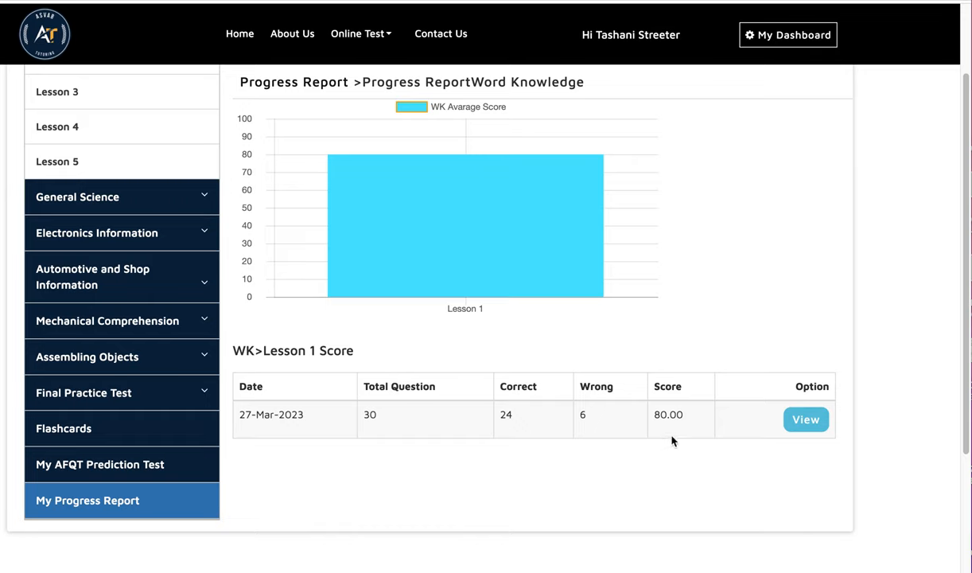
mouse_move(684, 296)
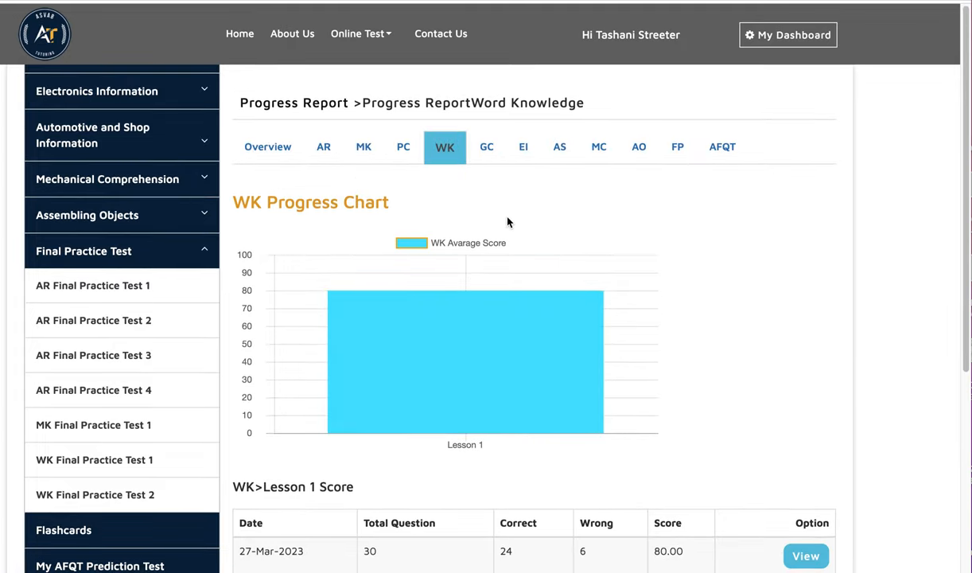
Open the Final Practice Test report and scroll through the AR final practice test scores.
click(675, 147)
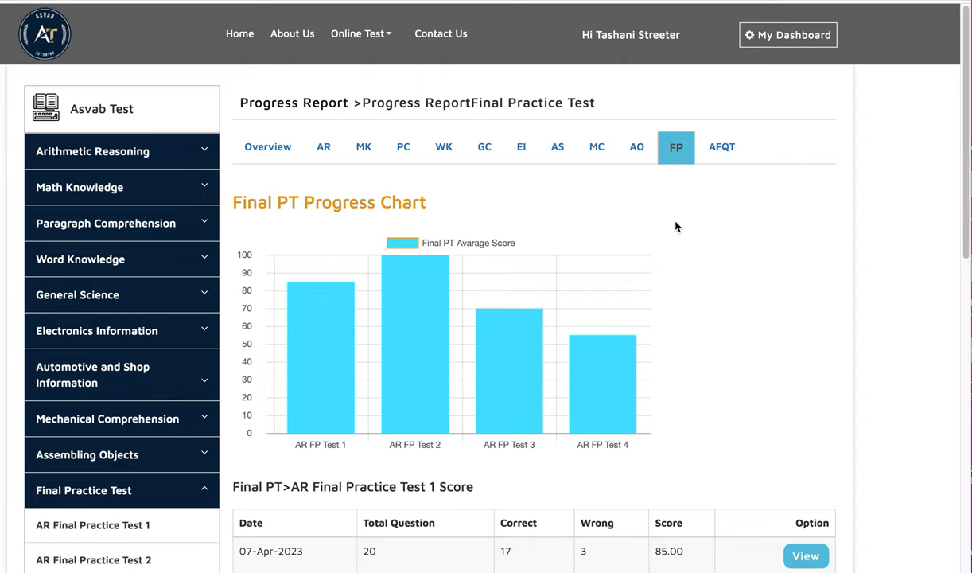
mouse_move(432, 375)
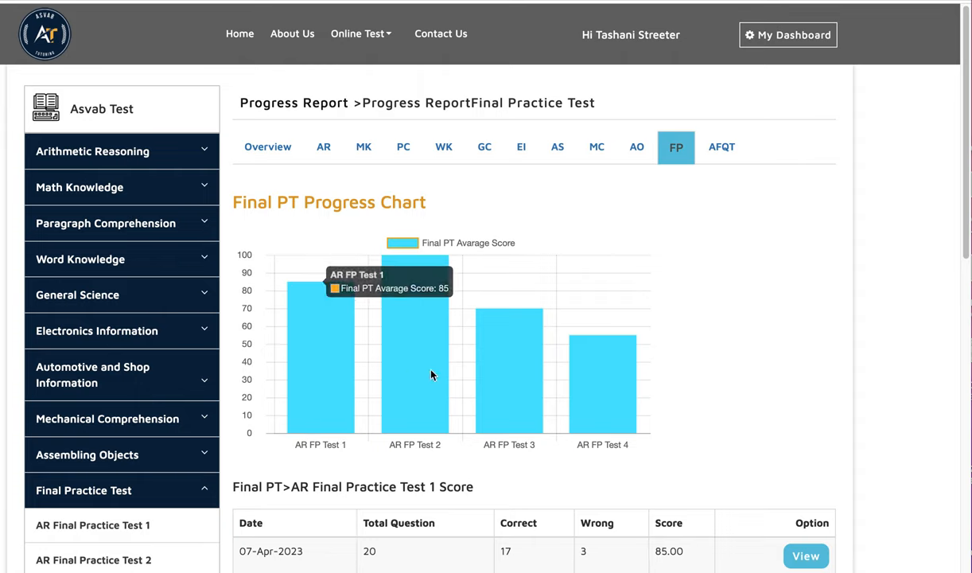
scroll(down, 3)
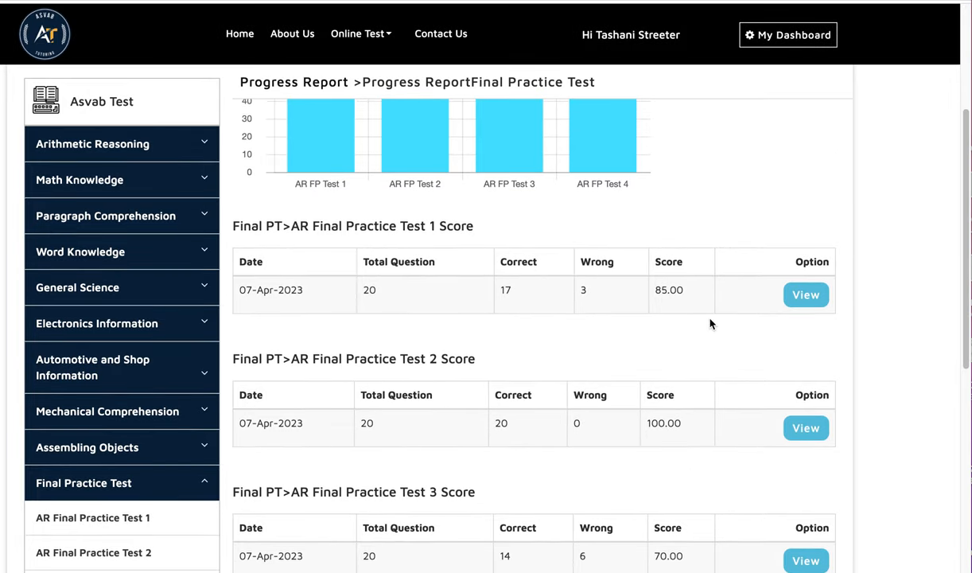
scroll(down, 3)
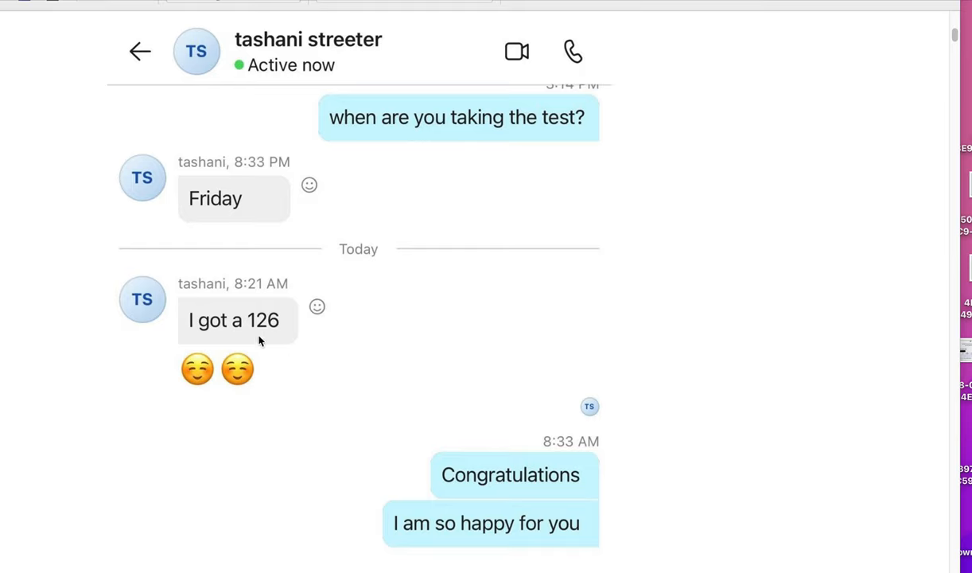
mouse_move(199, 332)
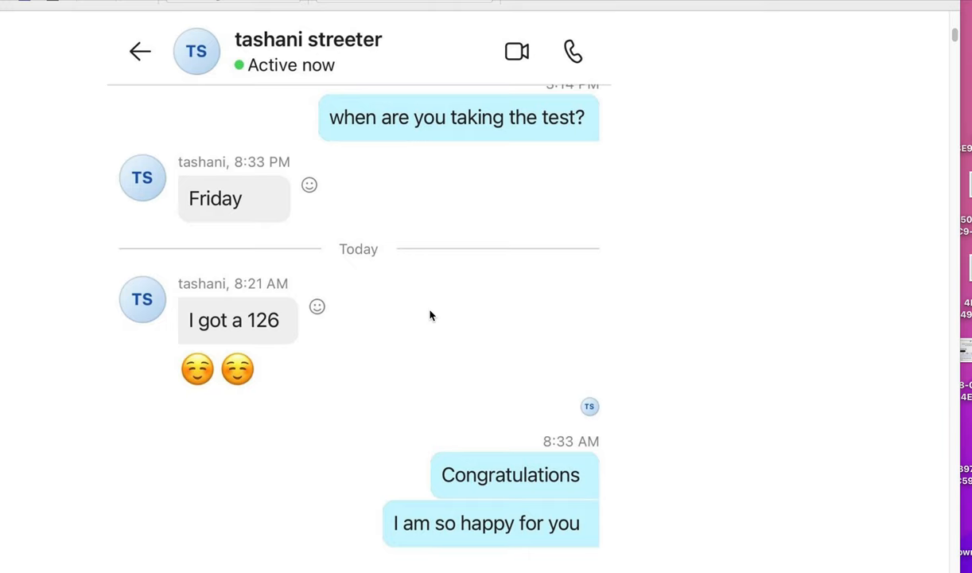
mouse_move(634, 462)
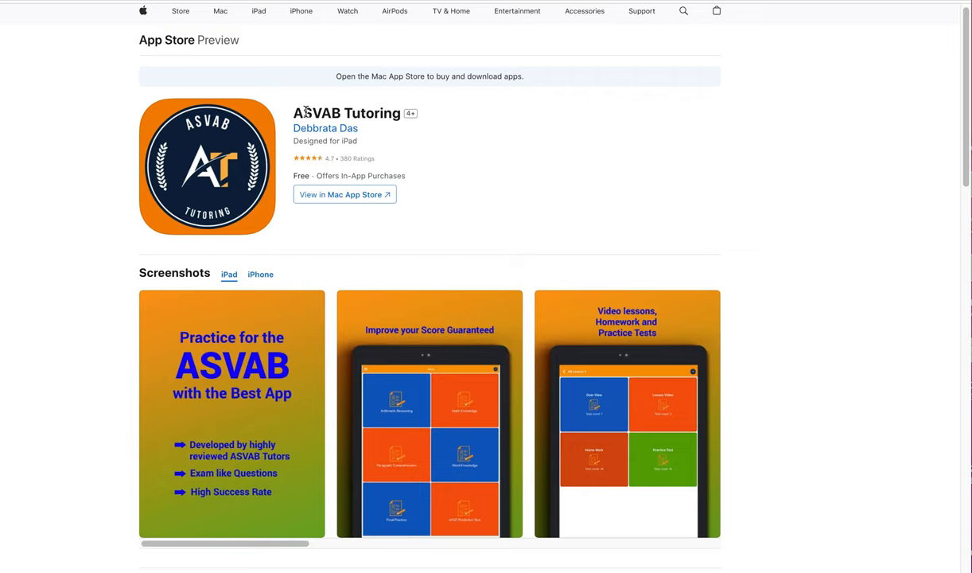
mouse_move(457, 146)
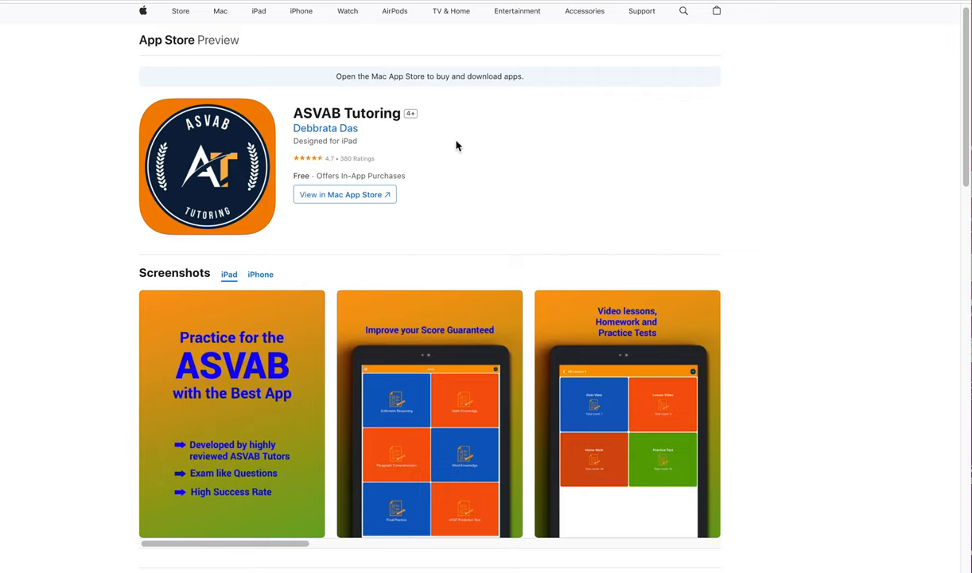
Scroll the ASVAB Tutoring listing down to the description and version 1.6 What's New notes.
scroll(down, 3)
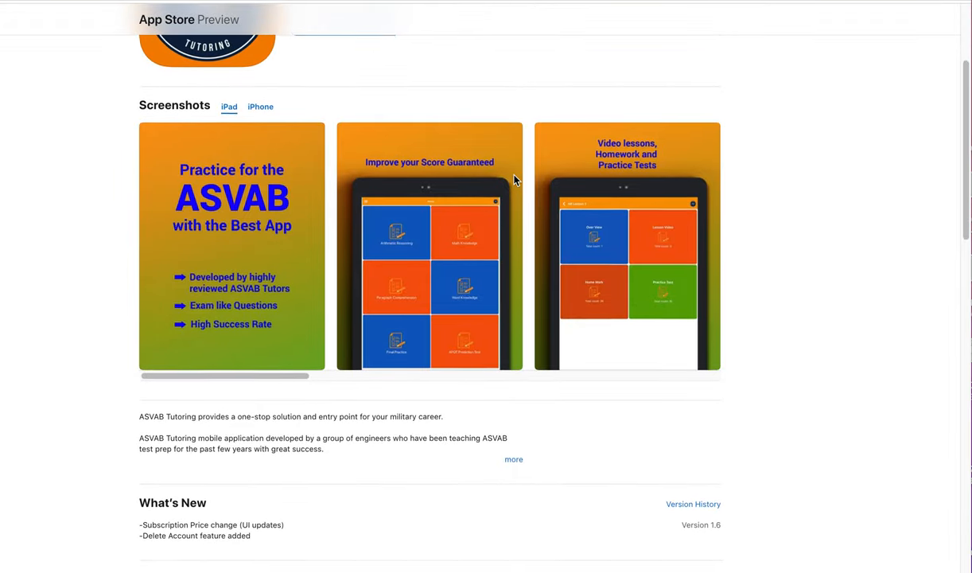